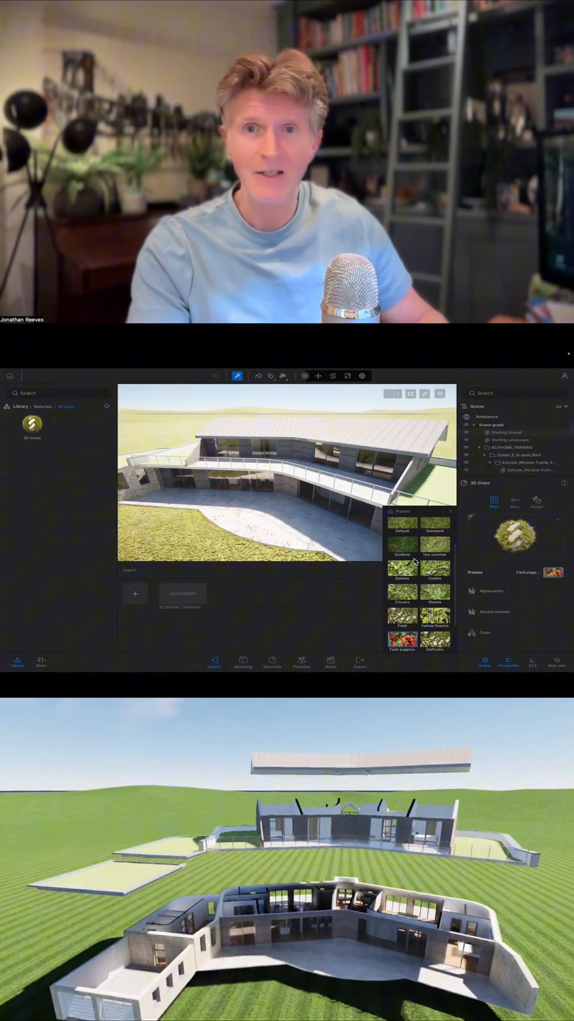
# Select the house's sloped roof part in the Scene graph from the Media view
pyautogui.click(402, 546)
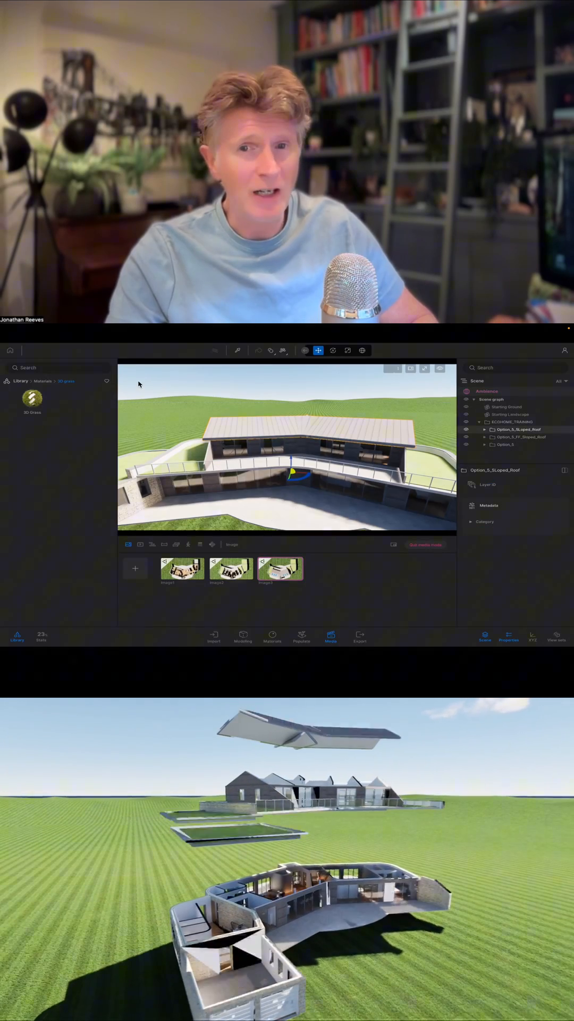
pyautogui.click(20, 380)
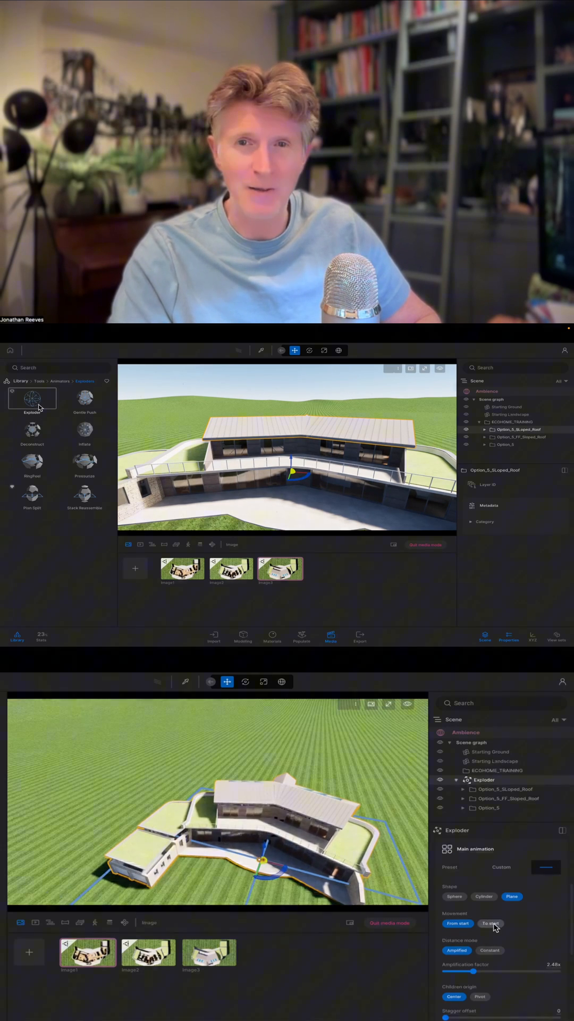
pyautogui.moveTo(491, 923)
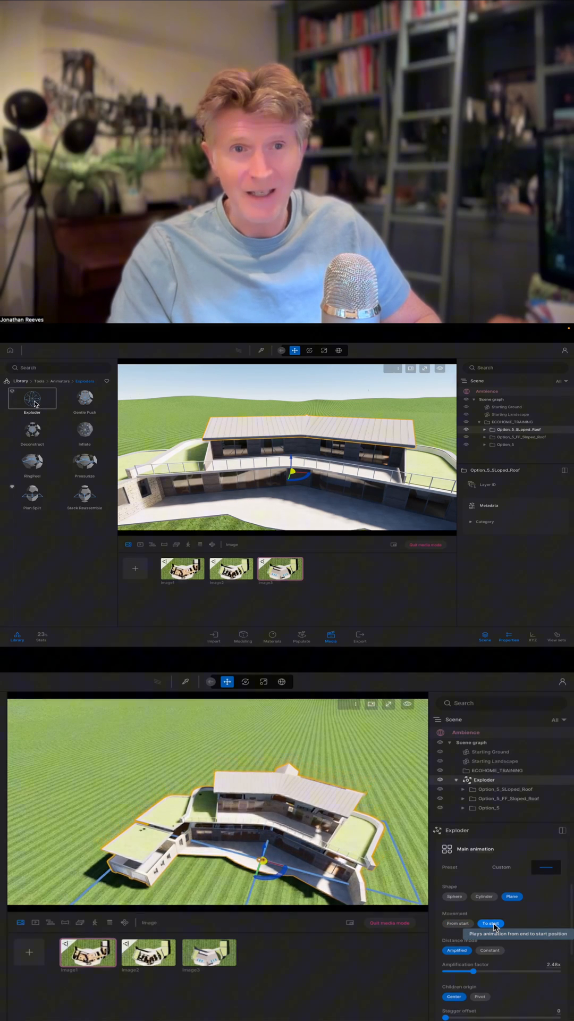
# Set the Exploder to play from its start position and raise the Amplification factor
pyautogui.click(457, 923)
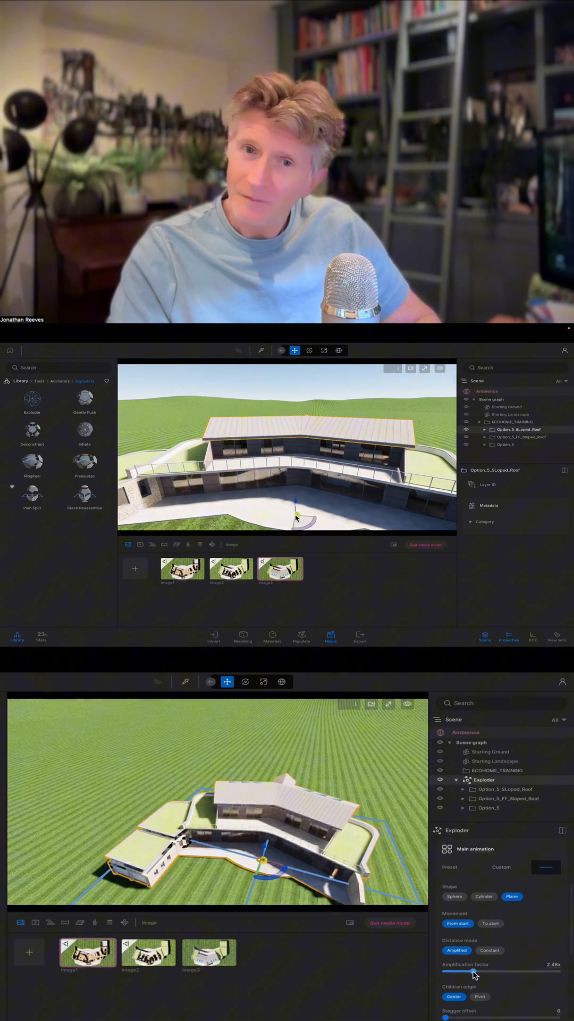
pyautogui.moveTo(473, 971); pyautogui.dragTo(492, 971)
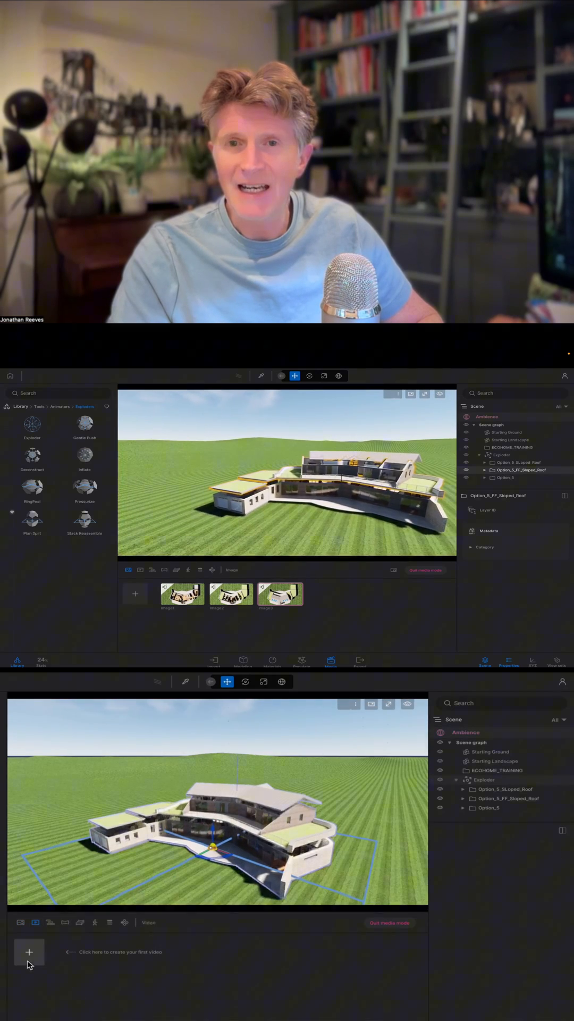
# Start a new video from the + tile in the Media Video list
pyautogui.click(28, 952)
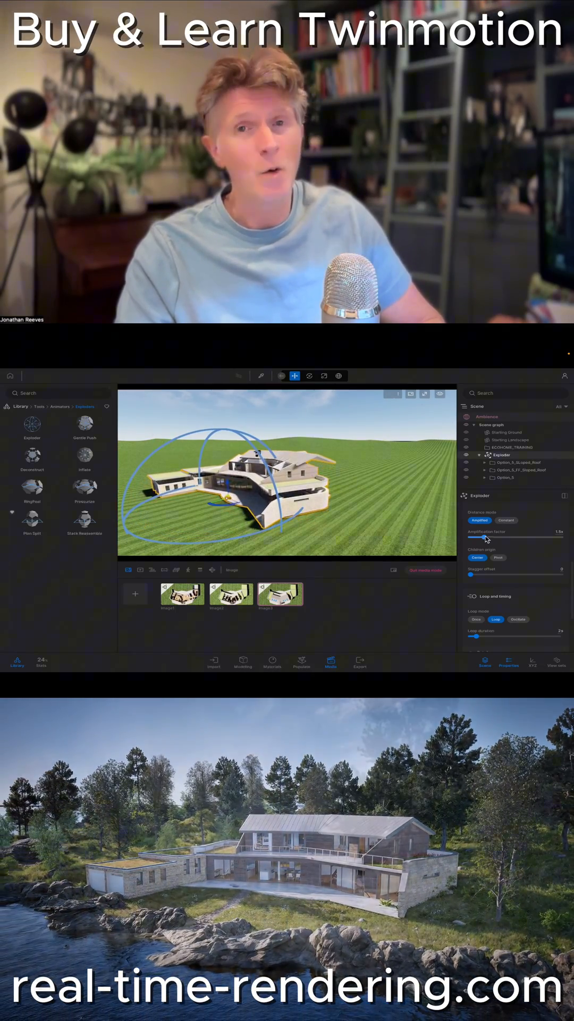
# Raise the Exploder's Amplification factor from about 1.1x to 2.48x
pyautogui.moveTo(488, 537); pyautogui.dragTo(497, 536)
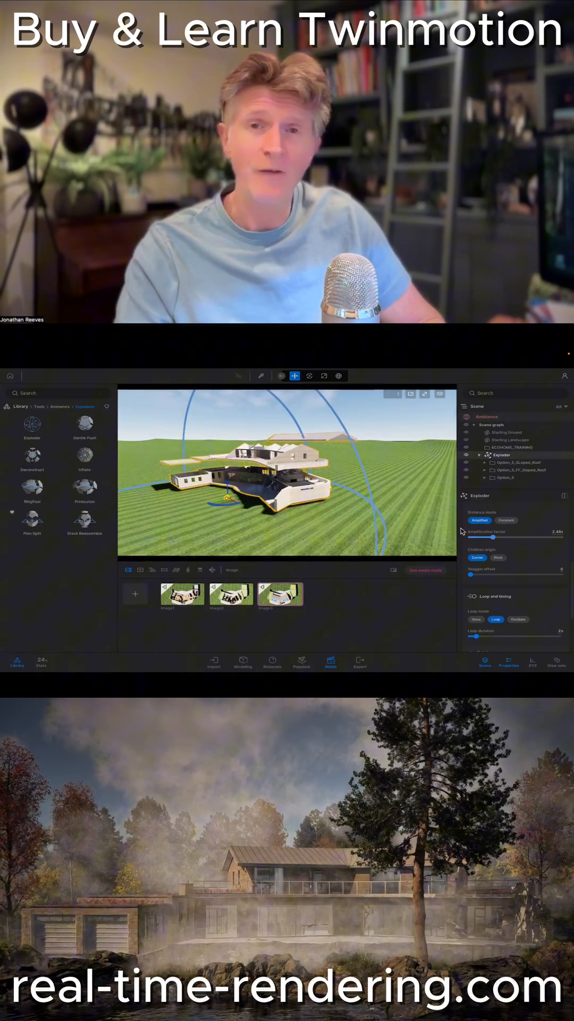